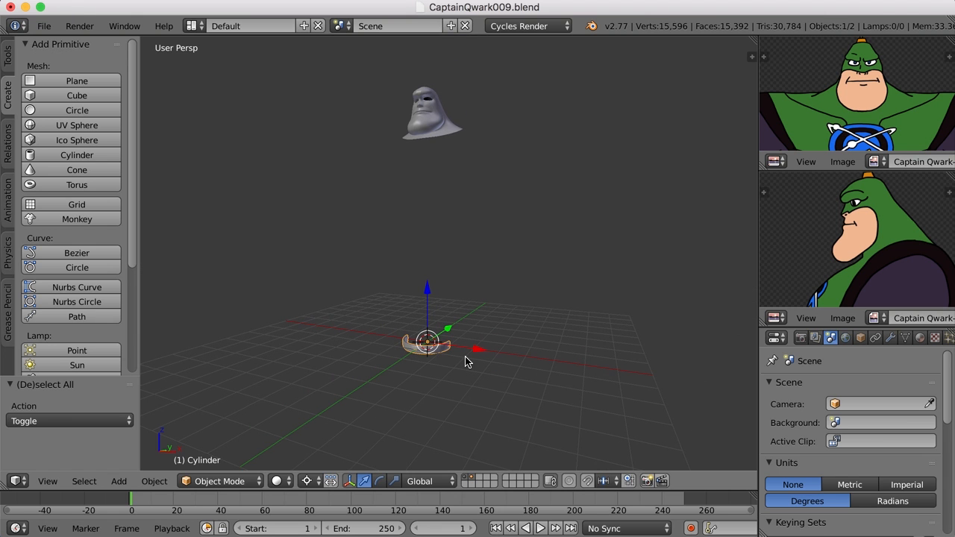
mouse_move(445, 303)
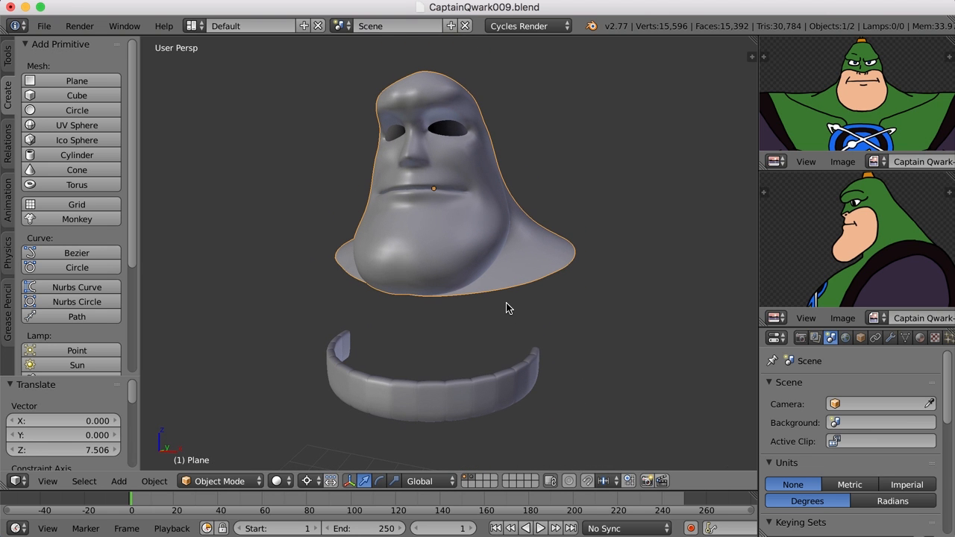
mouse_move(396, 175)
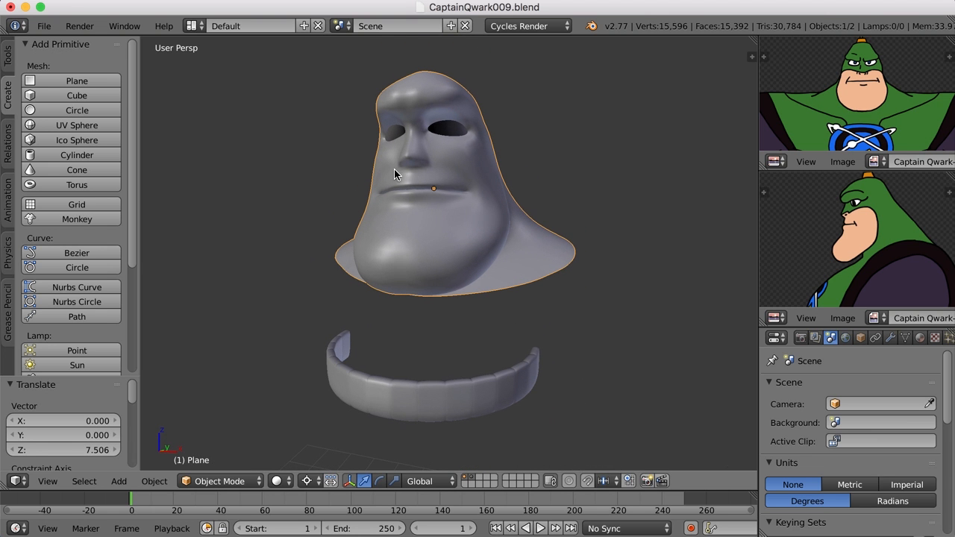
mouse_move(421, 209)
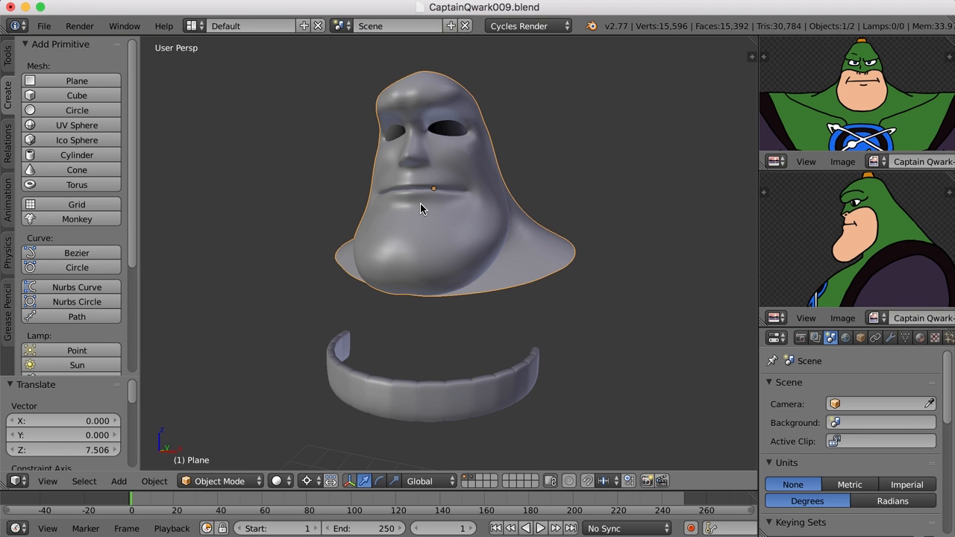
mouse_move(434, 262)
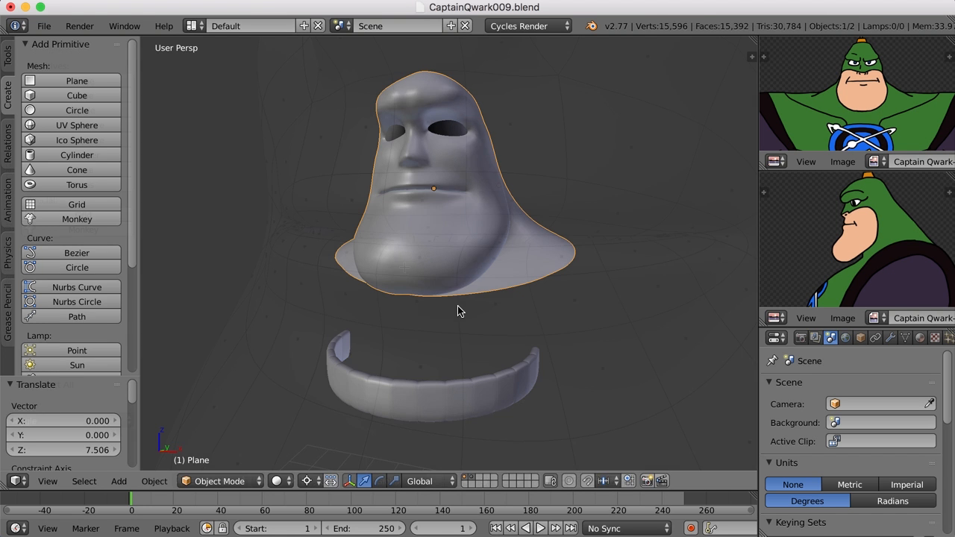
Enter Edit Mode on the head and select the overlapping vertices at the mouth corner
key("Tab")
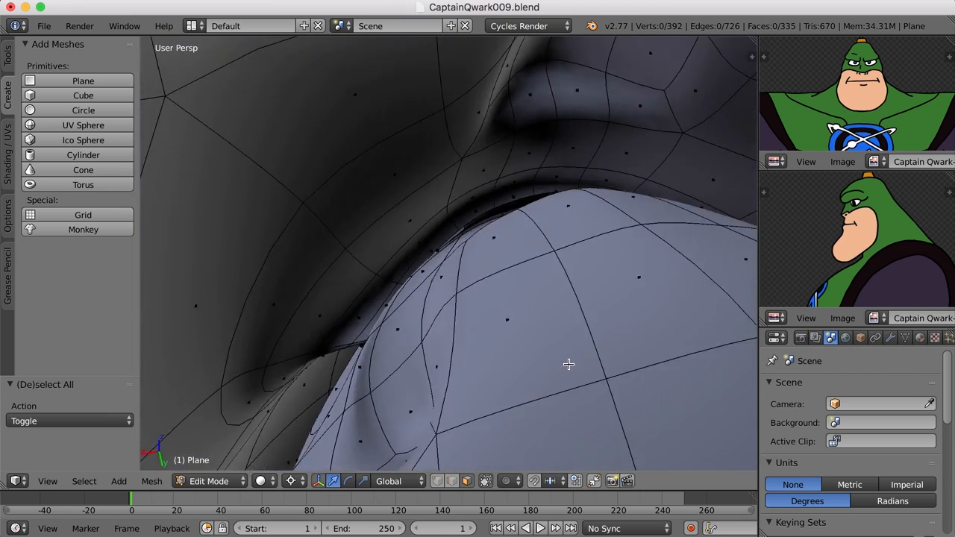
left_click_drag(567, 364, 492, 367)
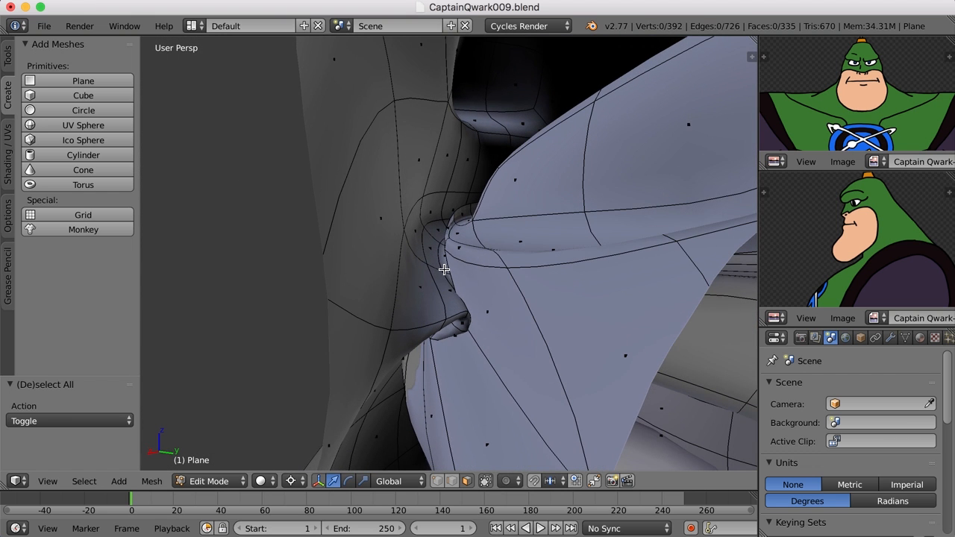
left_click(440, 280)
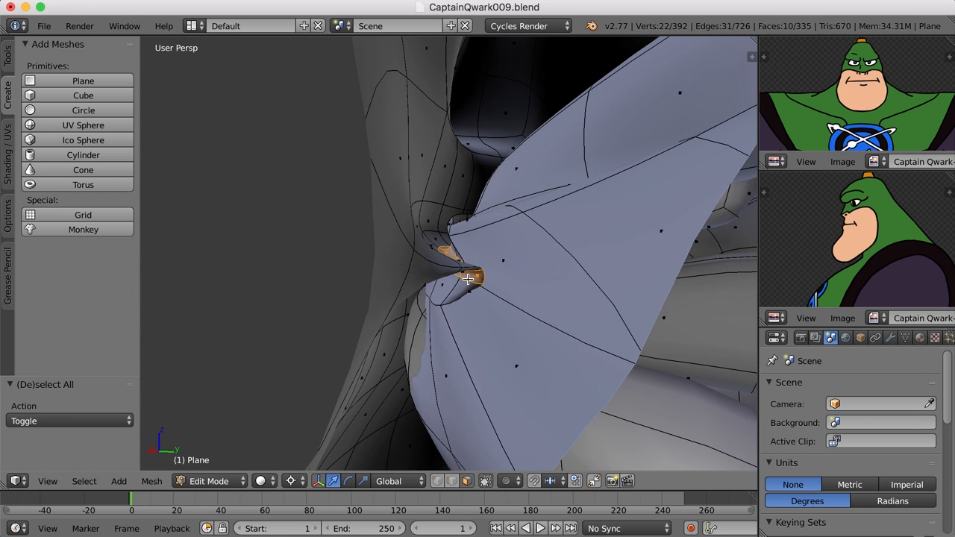
mouse_move(454, 293)
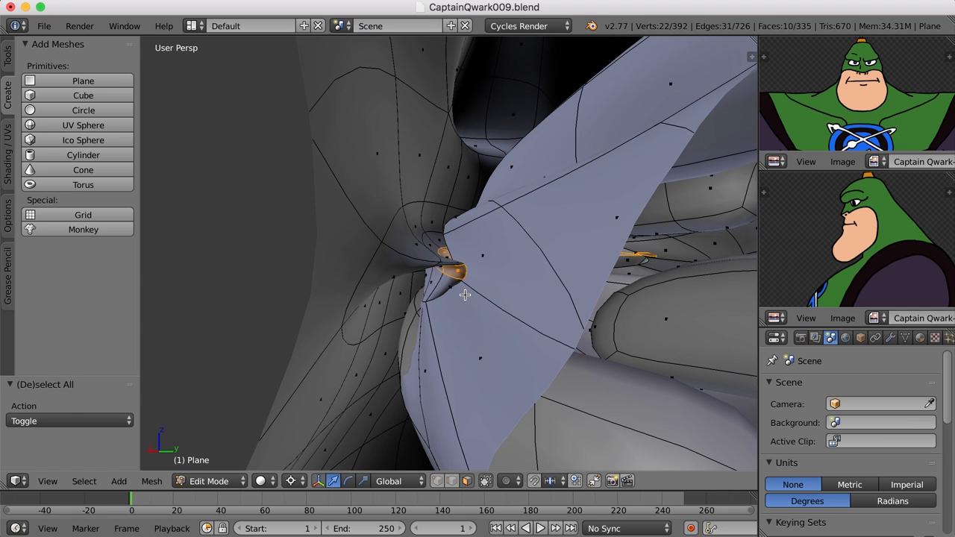
mouse_move(454, 308)
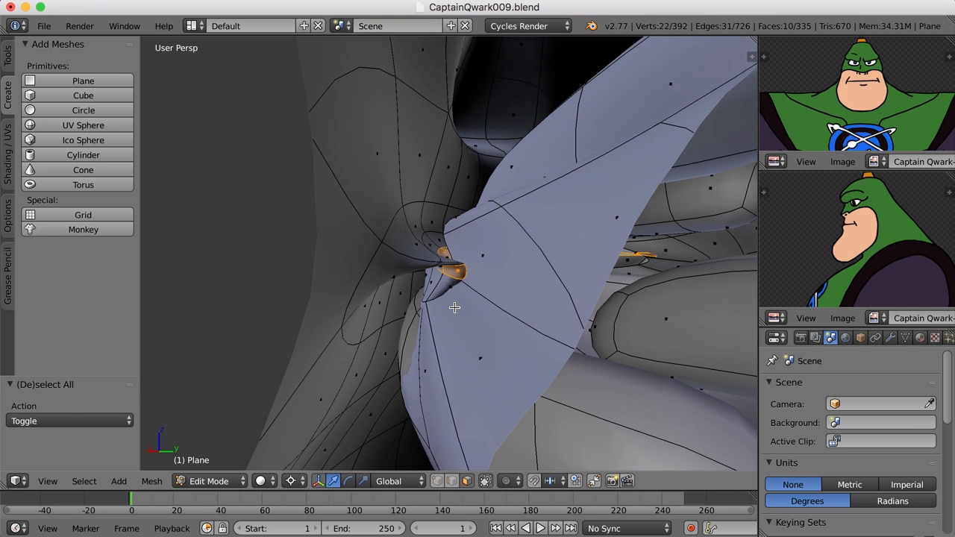
mouse_move(465, 305)
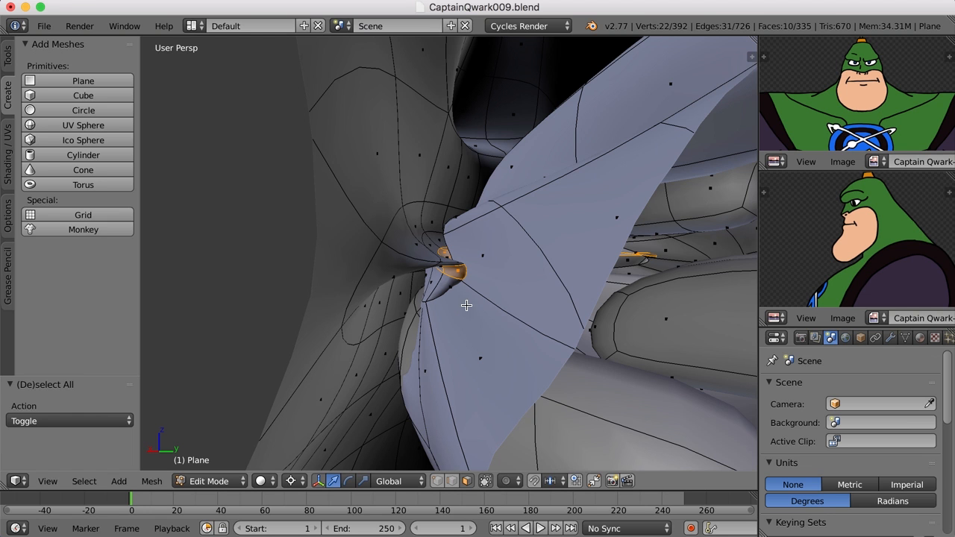
mouse_move(483, 313)
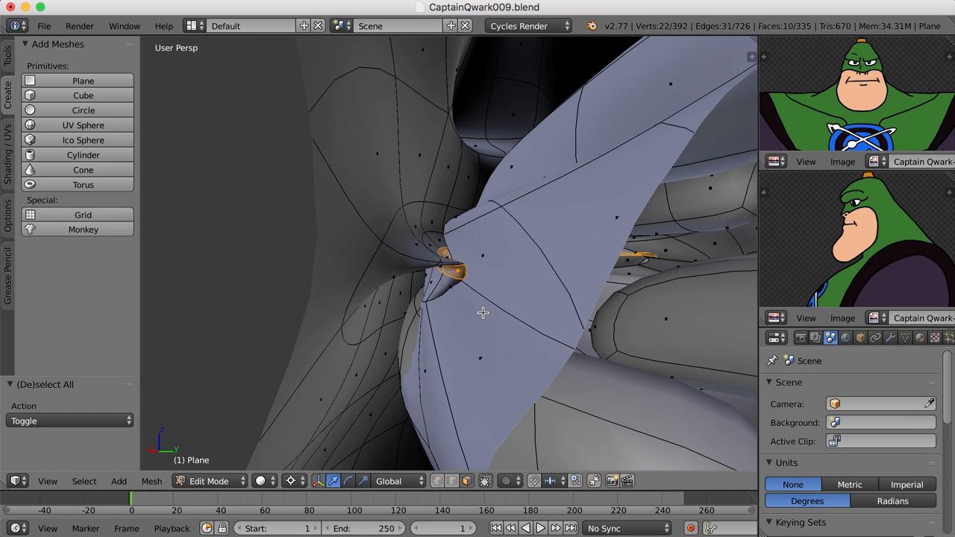
Delete the overlapping faces at the mouth corner, leaving an opening in the mesh
key("x")
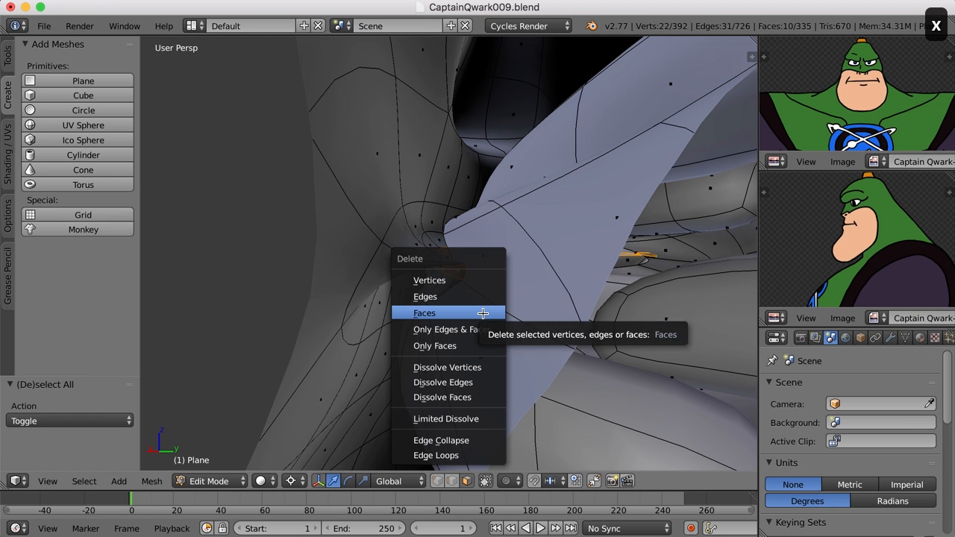
left_click(423, 314)
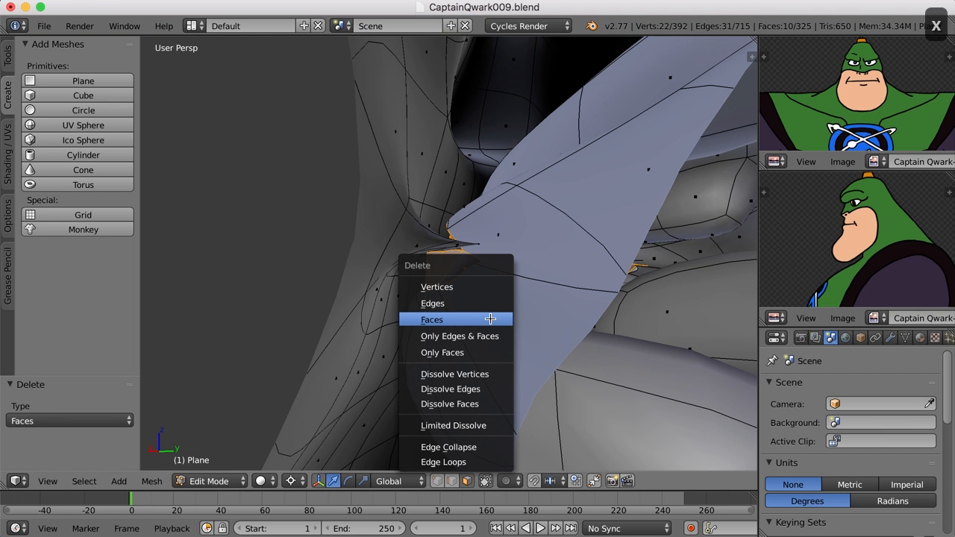
left_click(431, 319)
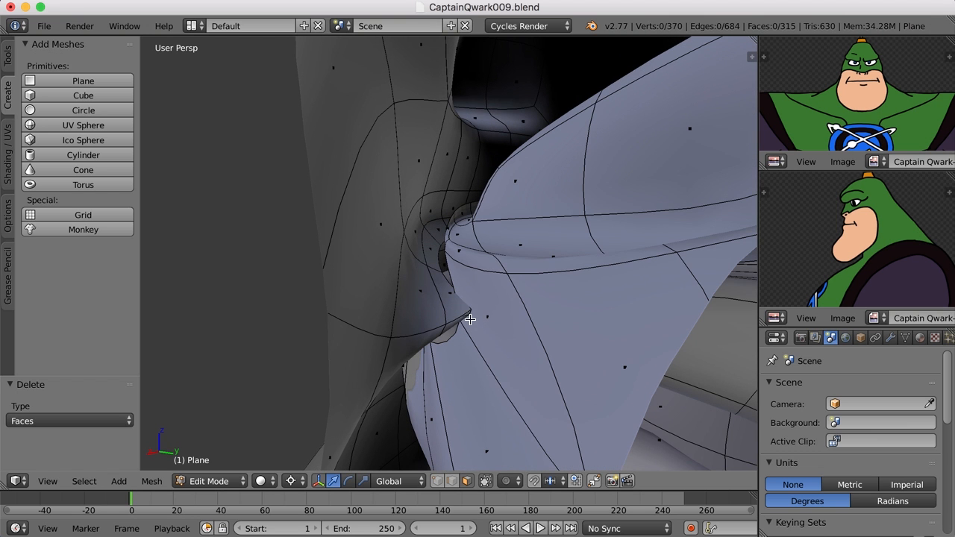
mouse_move(458, 317)
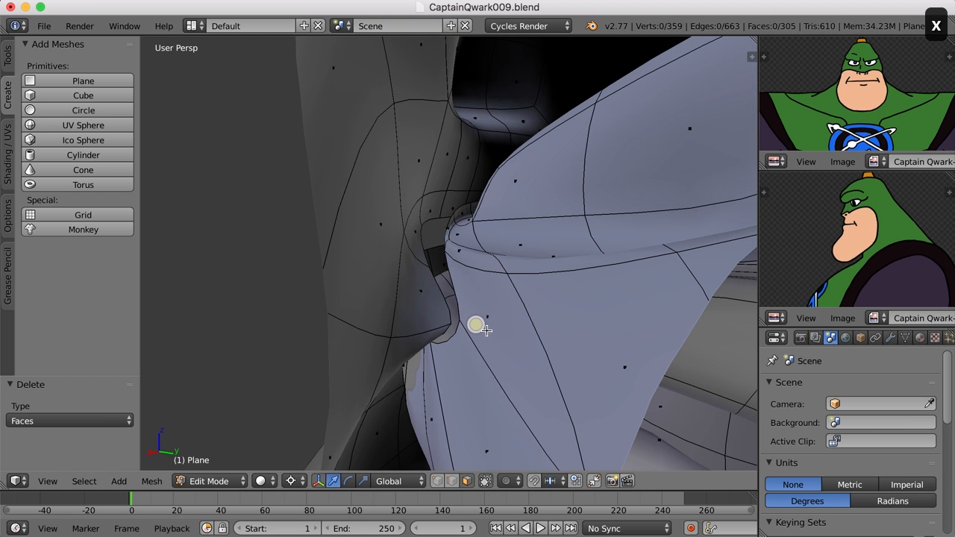
Select the edges running around the new gap at the mouth corner
left_click_drag(485, 330, 466, 346)
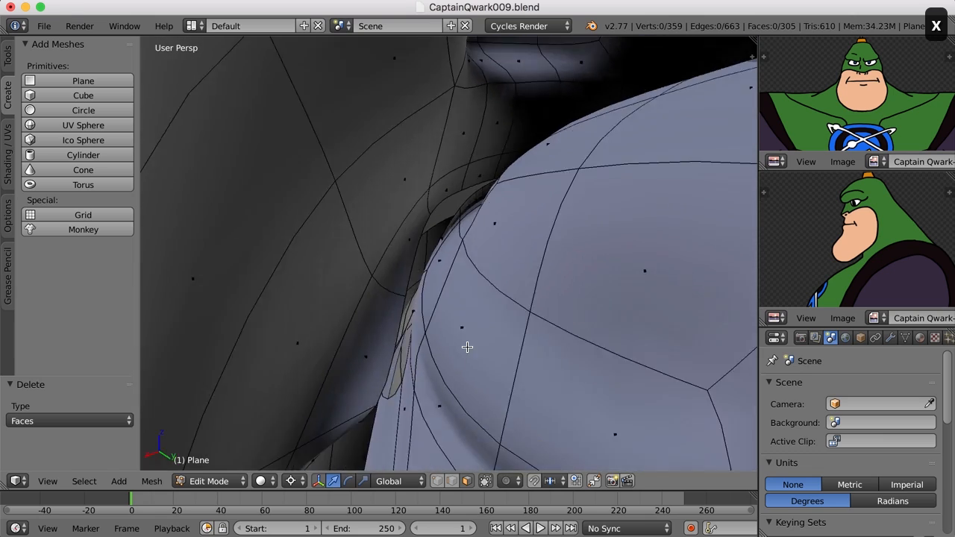
left_click_drag(465, 346, 475, 335)
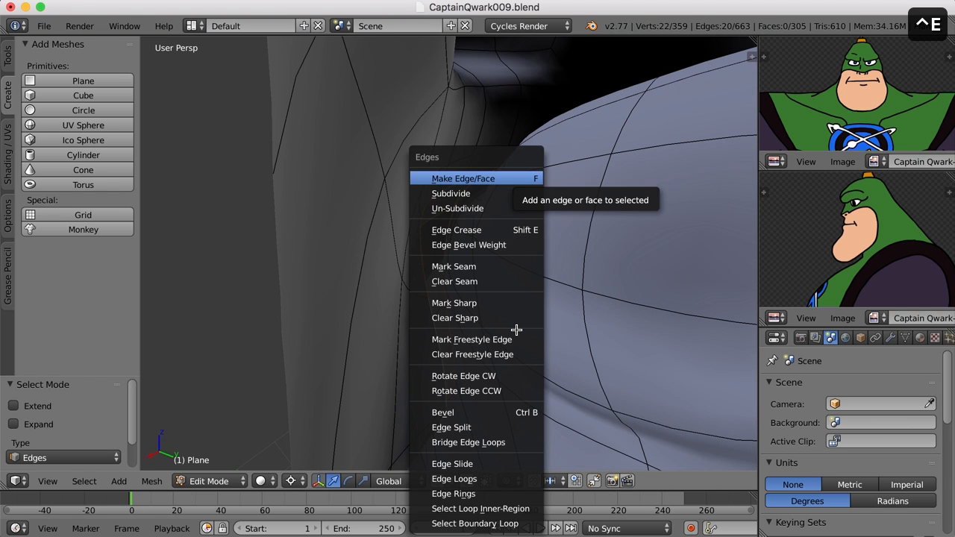
mouse_move(474, 442)
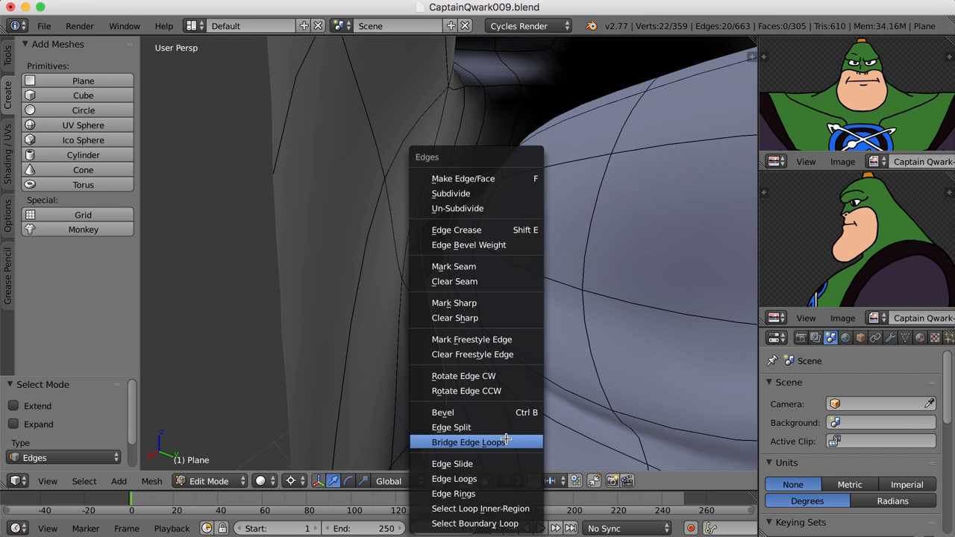
Bridge the two open edge loops at the mouth corner with new faces
left_click(470, 442)
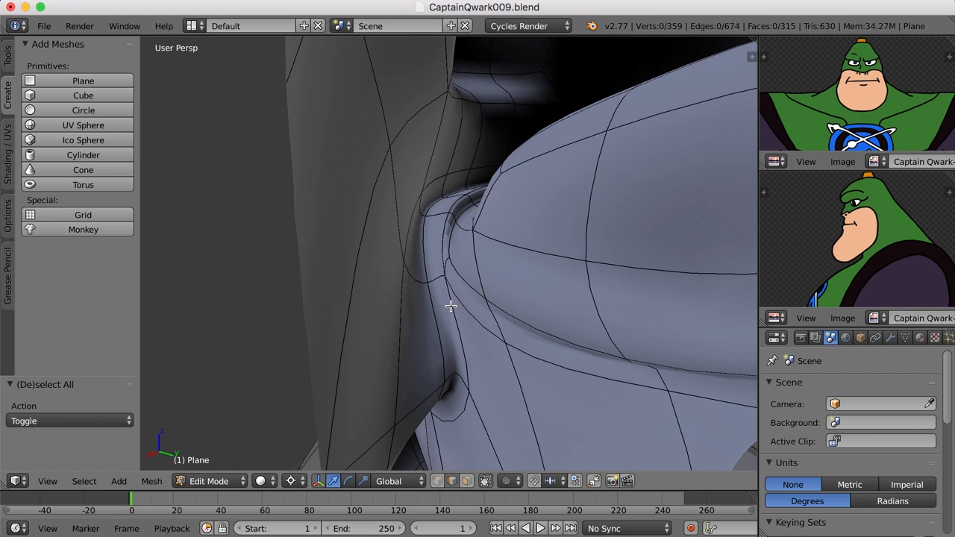
left_click(448, 298)
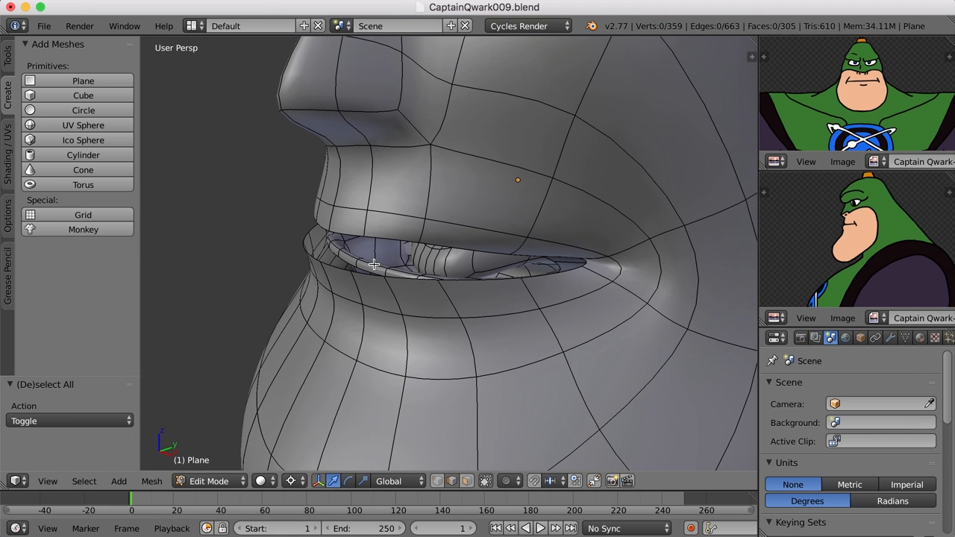
mouse_move(580, 329)
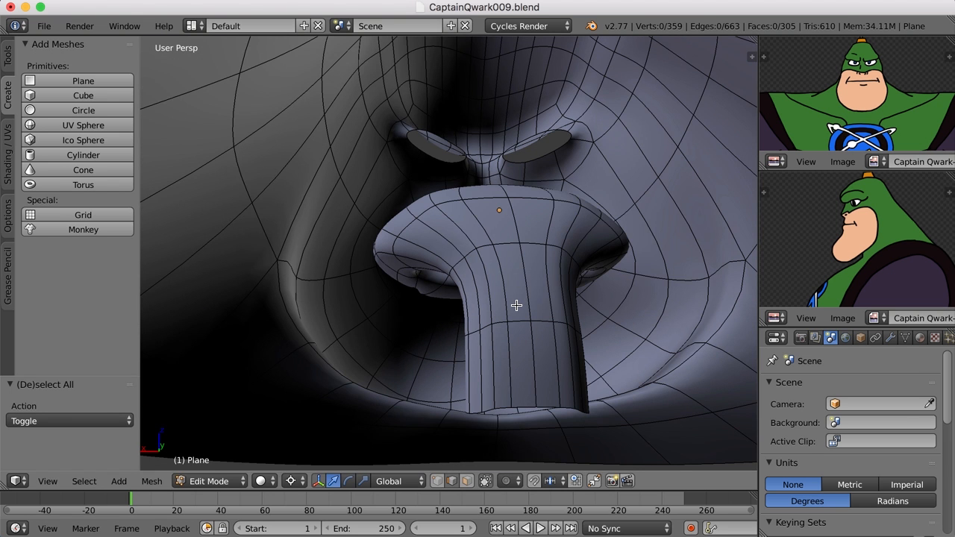
Separate the linked mouth-interior geometry into its own object via Selection
left_click_drag(514, 306, 507, 201)
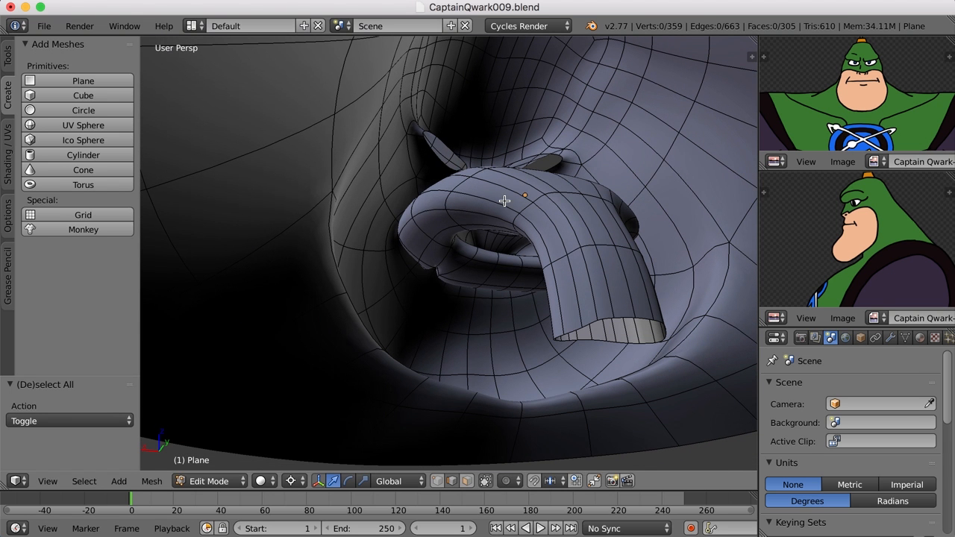
mouse_move(572, 252)
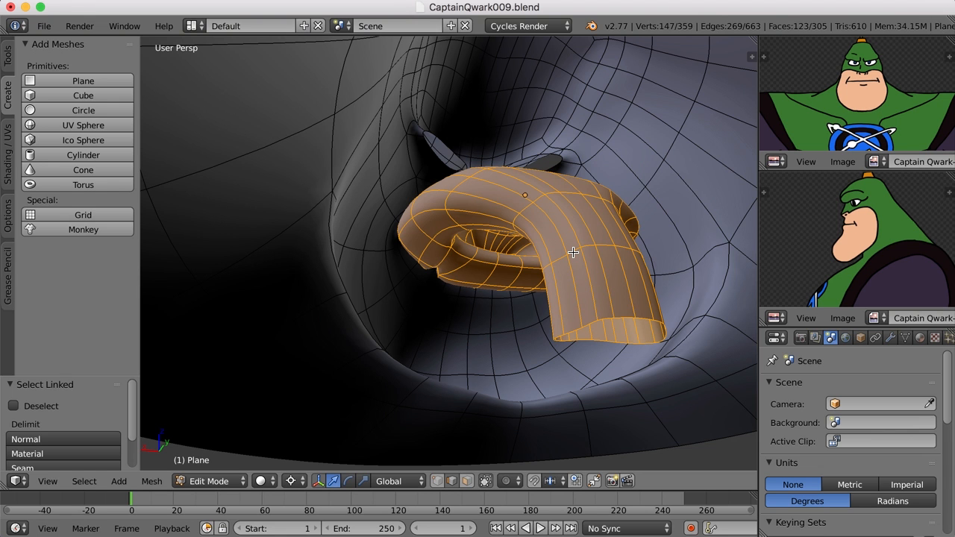
key("p")
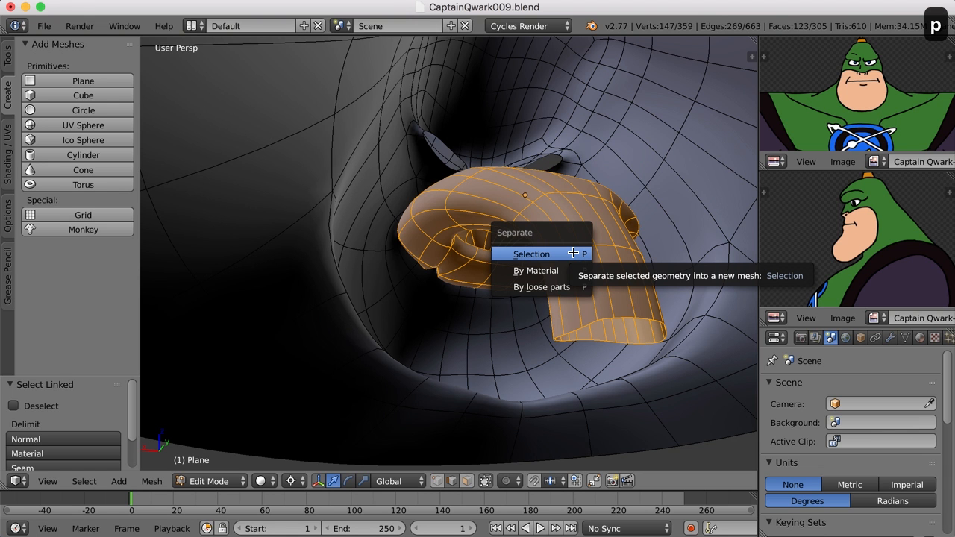
mouse_move(545, 253)
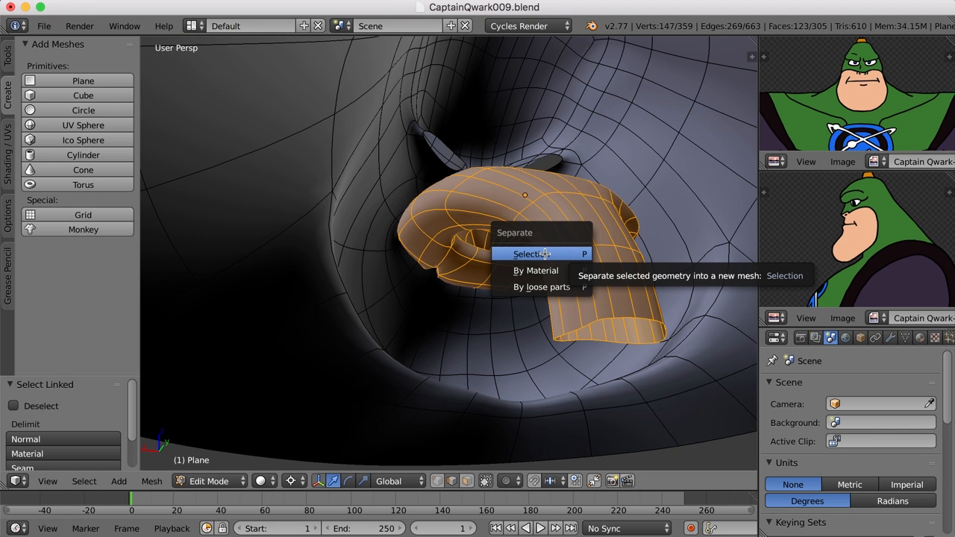
left_click(531, 254)
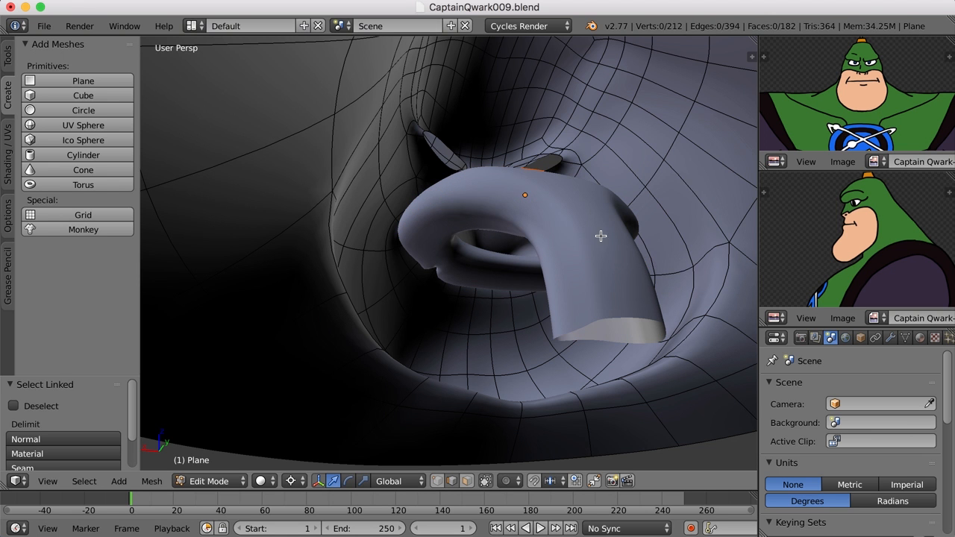
mouse_move(567, 284)
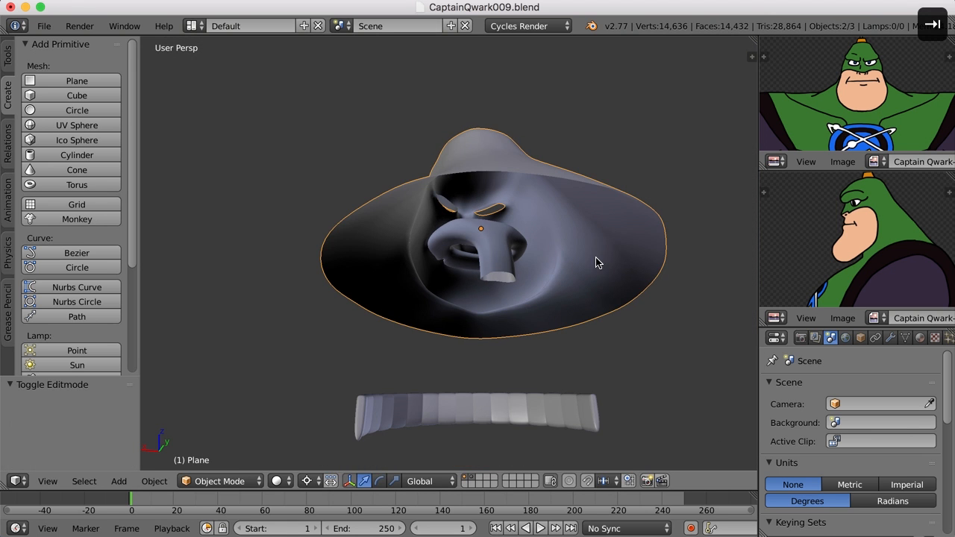
left_click(504, 251)
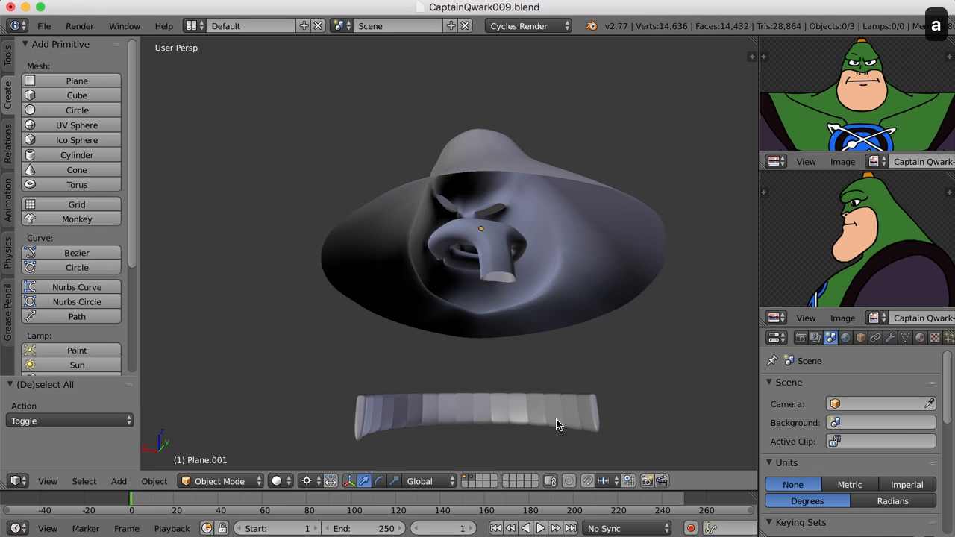
left_click(492, 224)
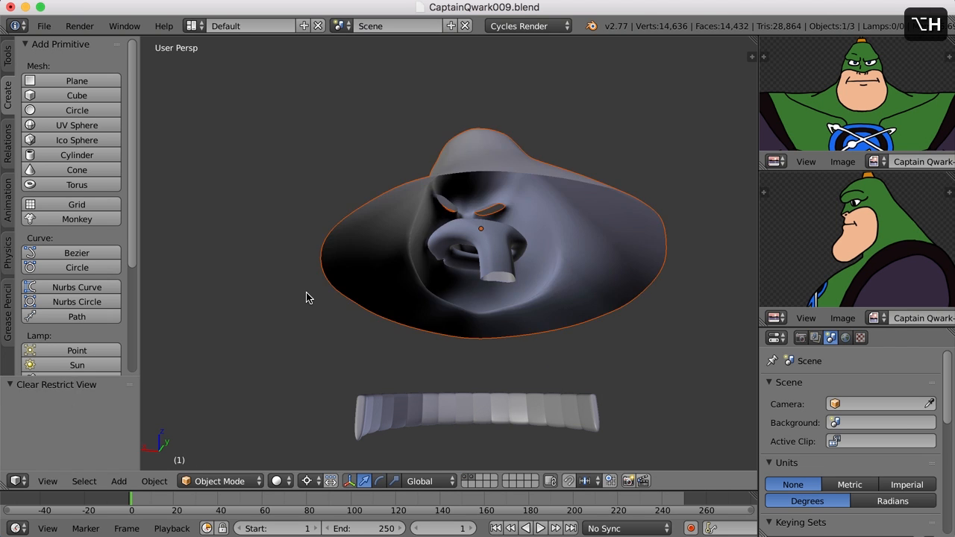
left_click(611, 240)
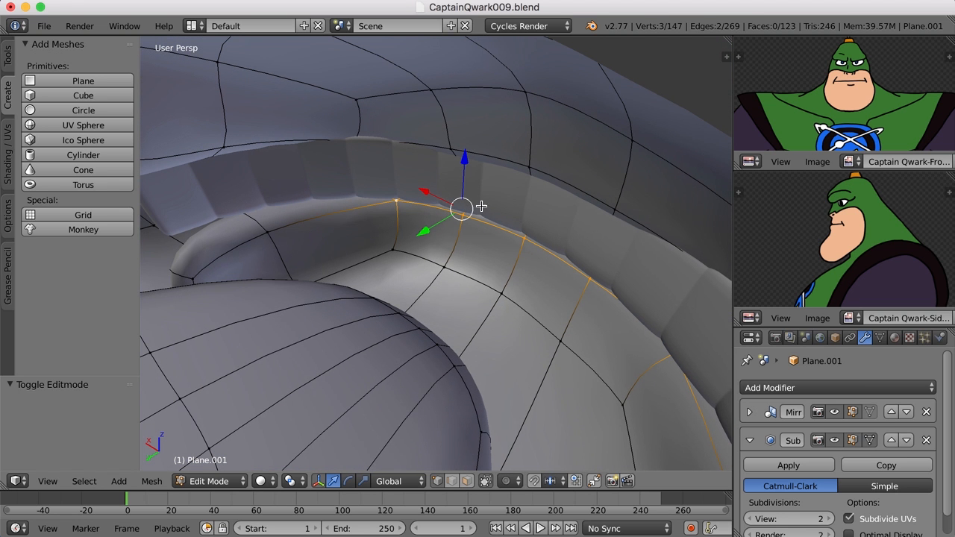
Move the Plane.001 teeth-strip edge loop down about 0.03 along Z
left_click_drag(461, 208, 459, 226)
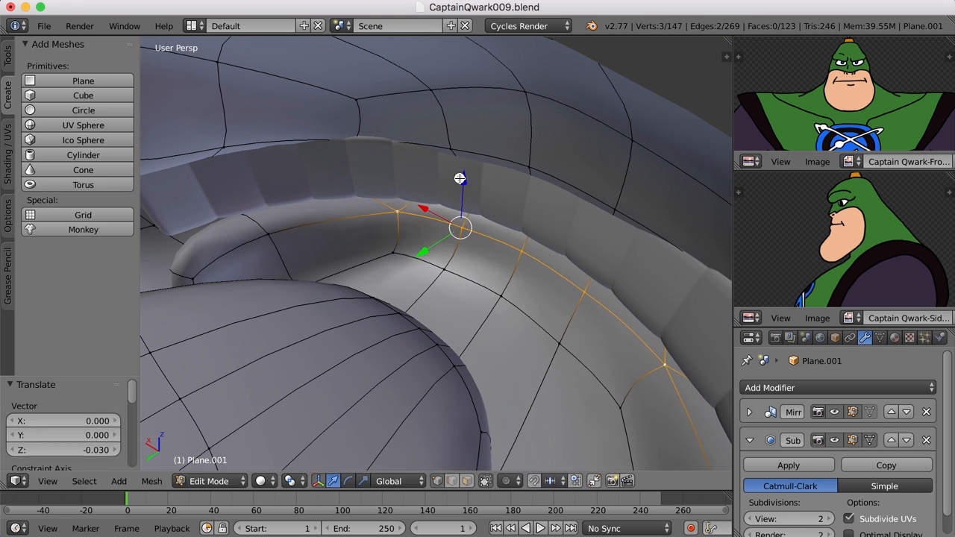
left_click_drag(460, 227, 429, 247)
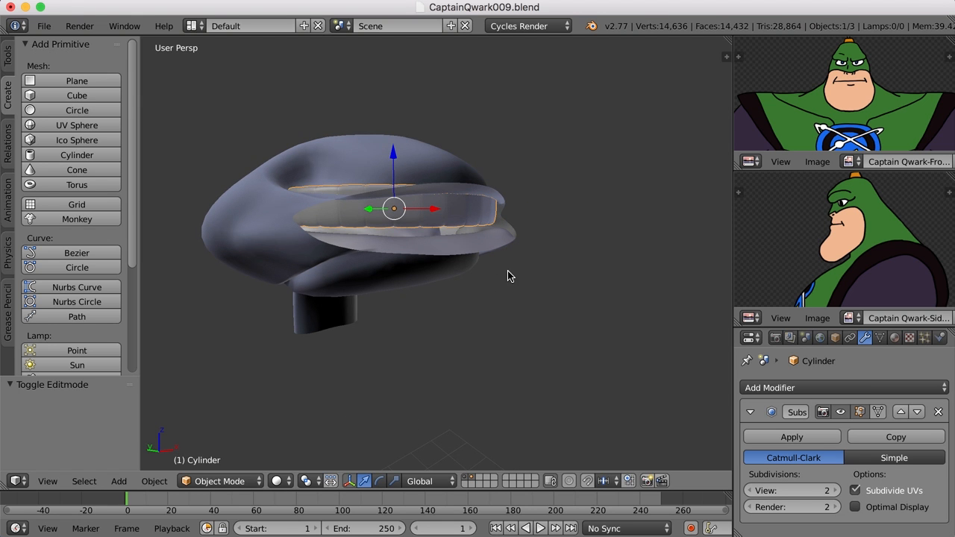
mouse_move(507, 285)
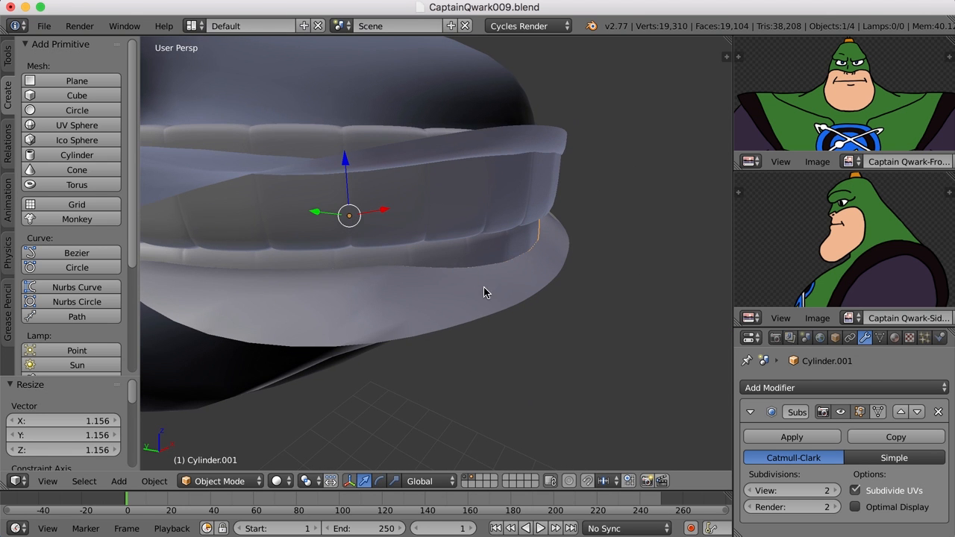
Leave Edit Mode after duplicating the teeth cylinder as Cylinder.001 scaled to about 1.156
key("Tab")
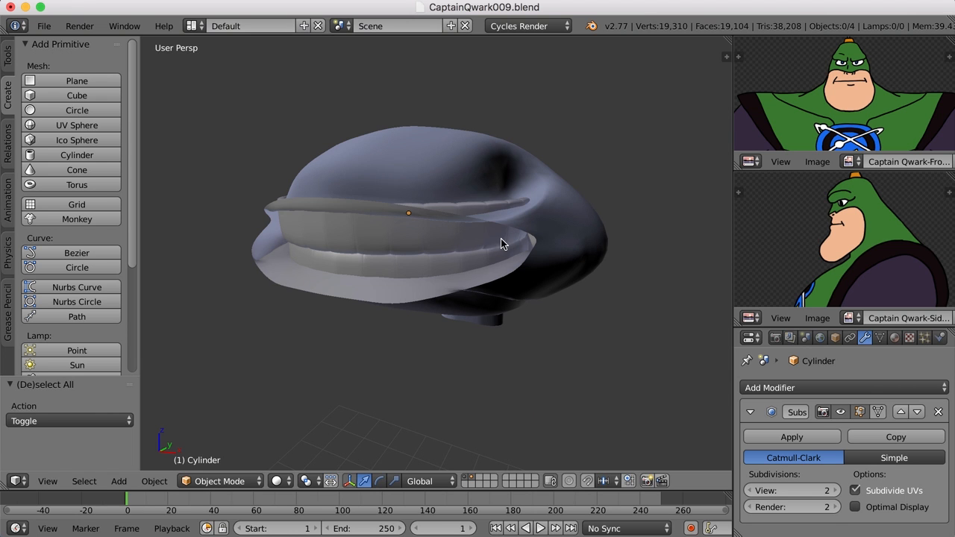
mouse_move(511, 250)
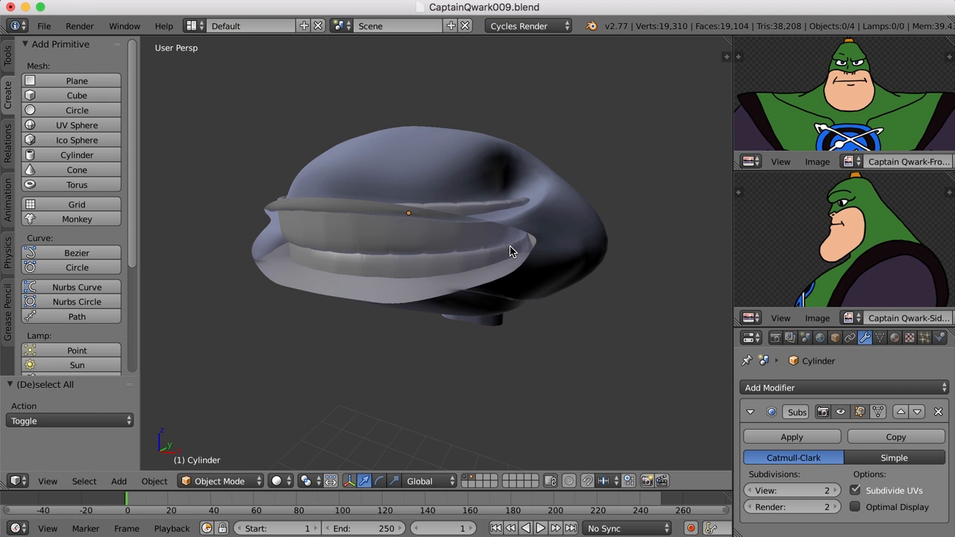
mouse_move(504, 231)
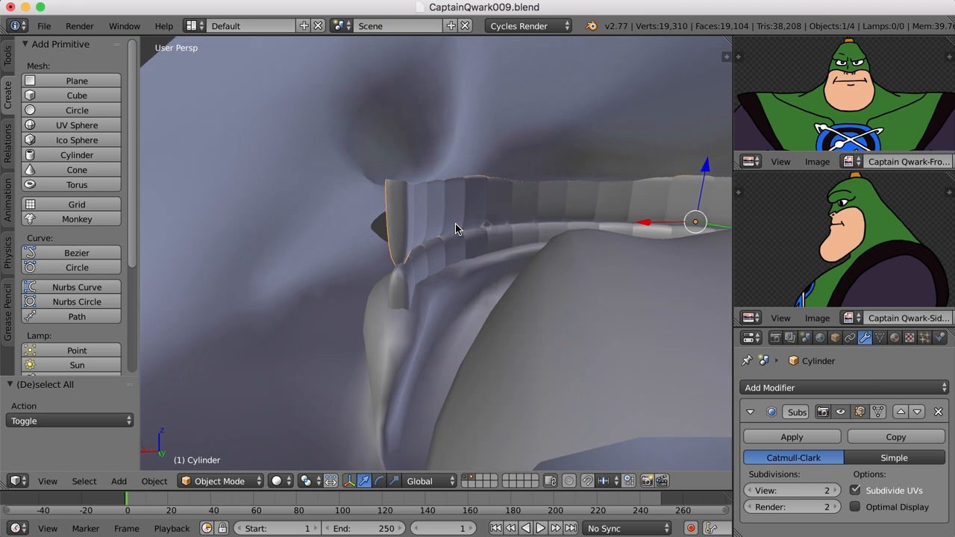
Enter Edit Mode on the original Cylinder teeth ring at its back end
key("Tab")
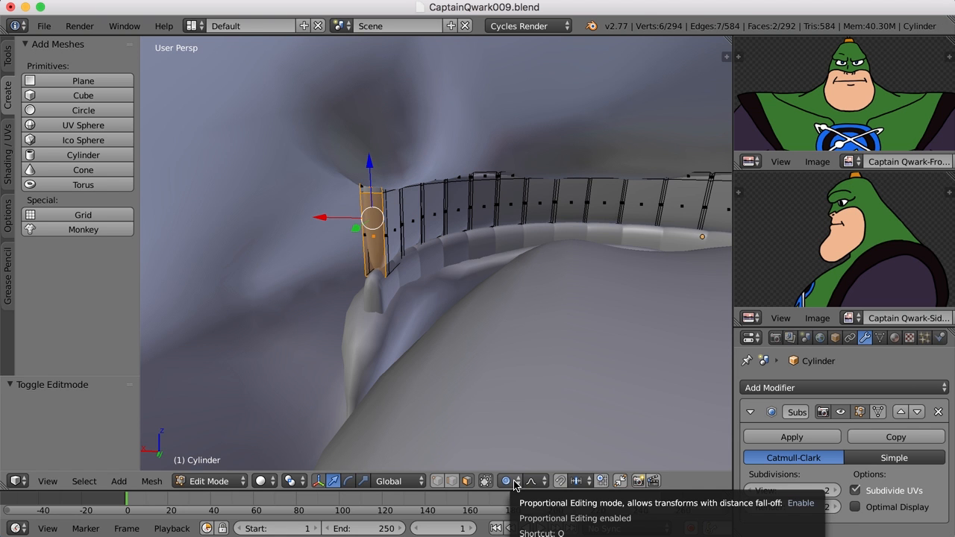
Enable Proportional Editing and scale up the end molar faces of the upper teeth row
left_click(507, 480)
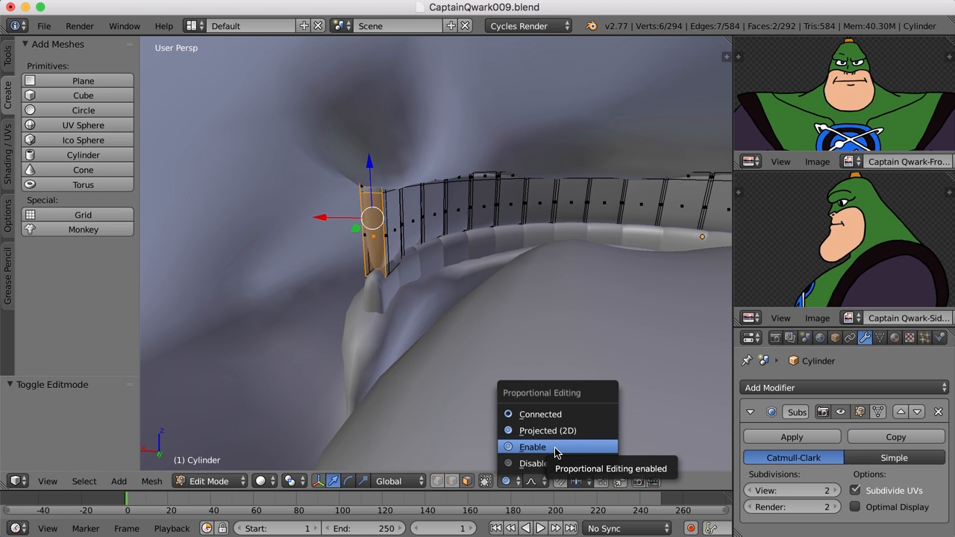
left_click(531, 448)
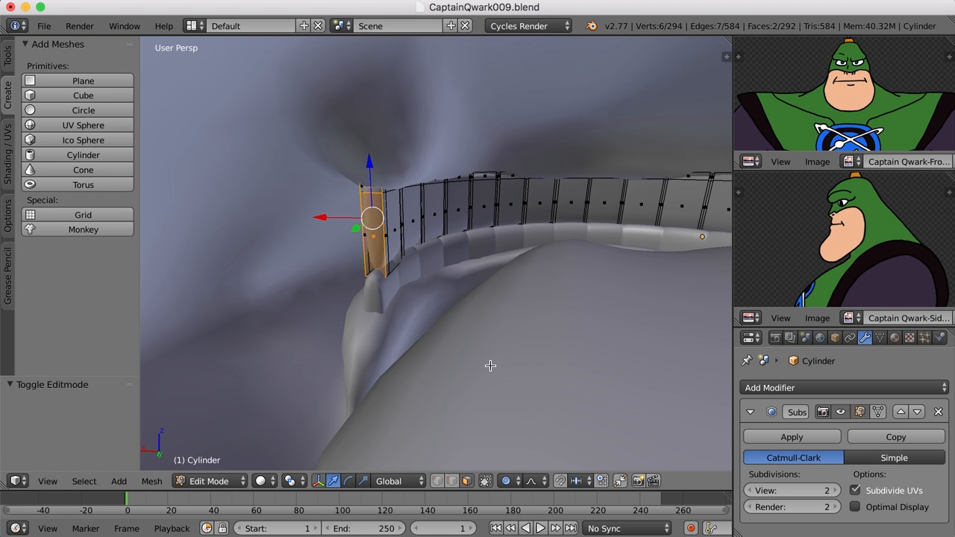
key("s")
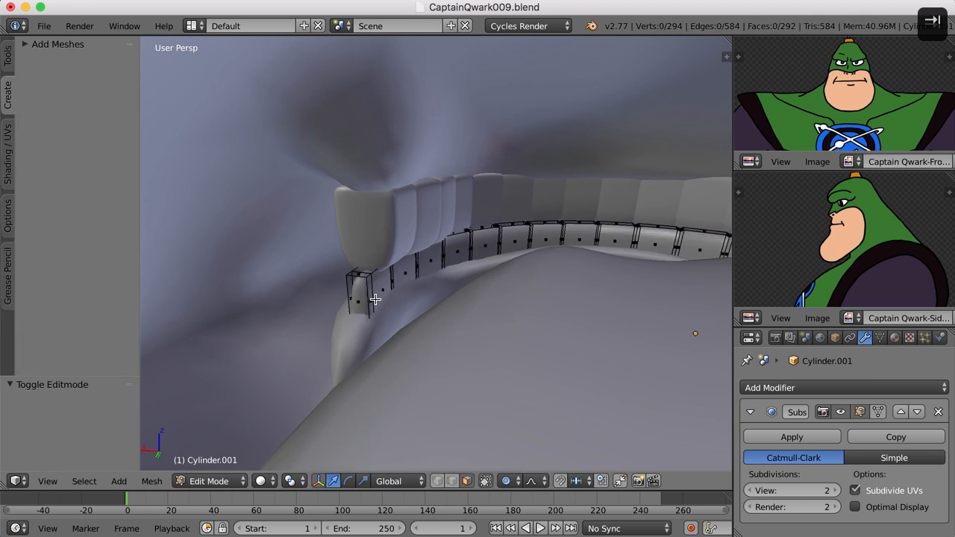
Scale up the end molar faces of the lower teeth row, Cylinder.001
left_click(358, 298)
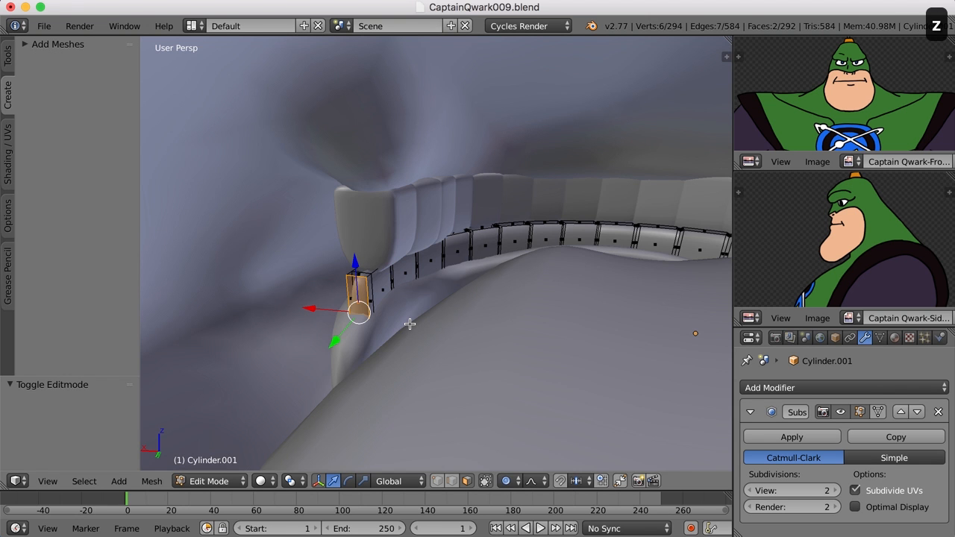
key("s")
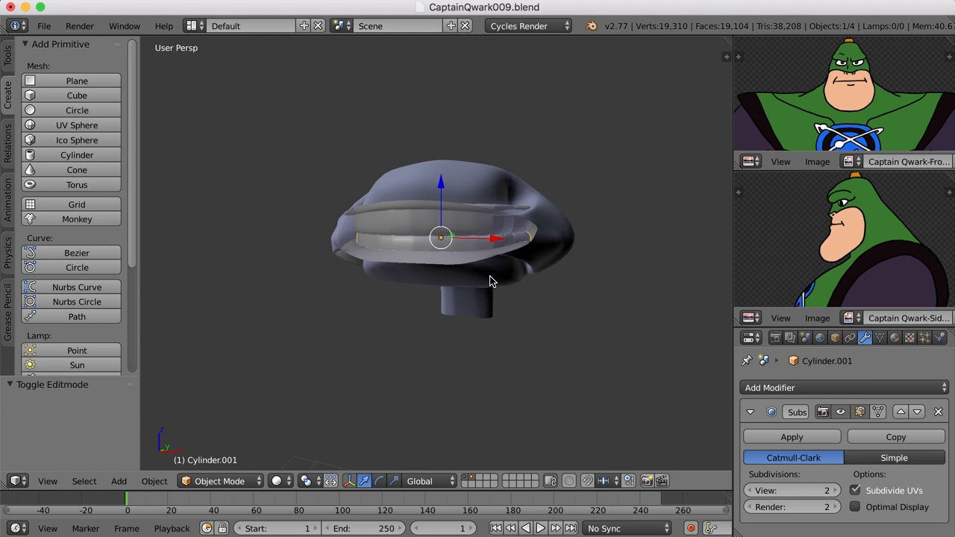
mouse_move(484, 199)
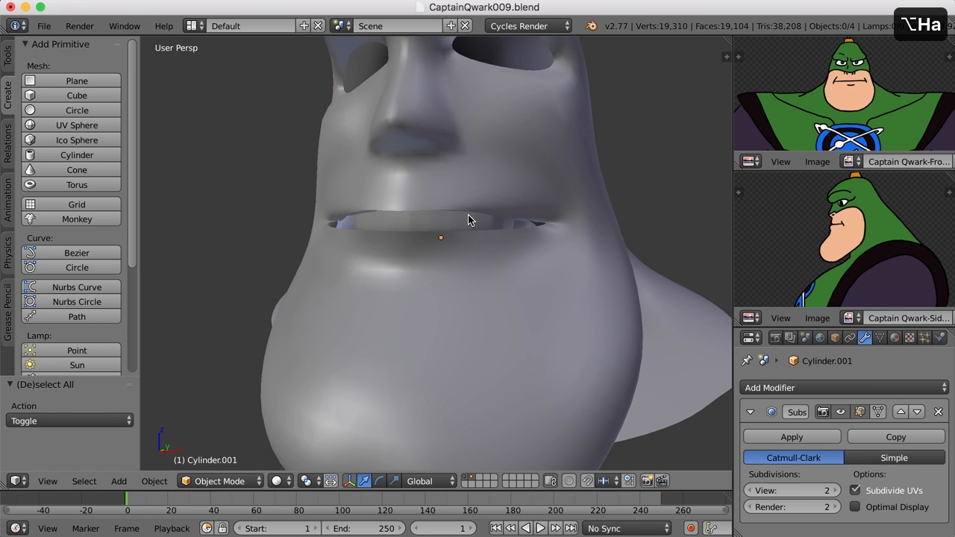
Join the mouth interior cylinder into the head Plane mesh and view it from below
key("Tab")
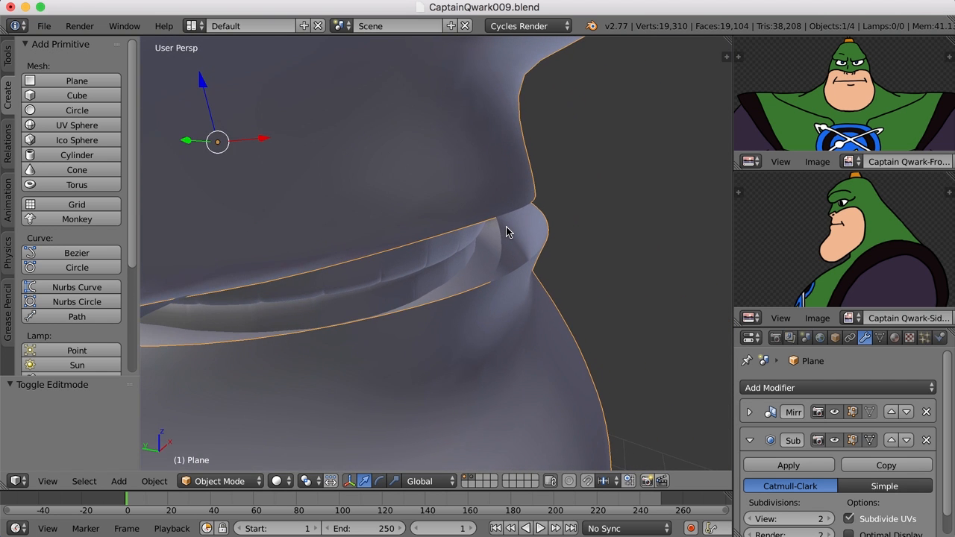
mouse_move(519, 241)
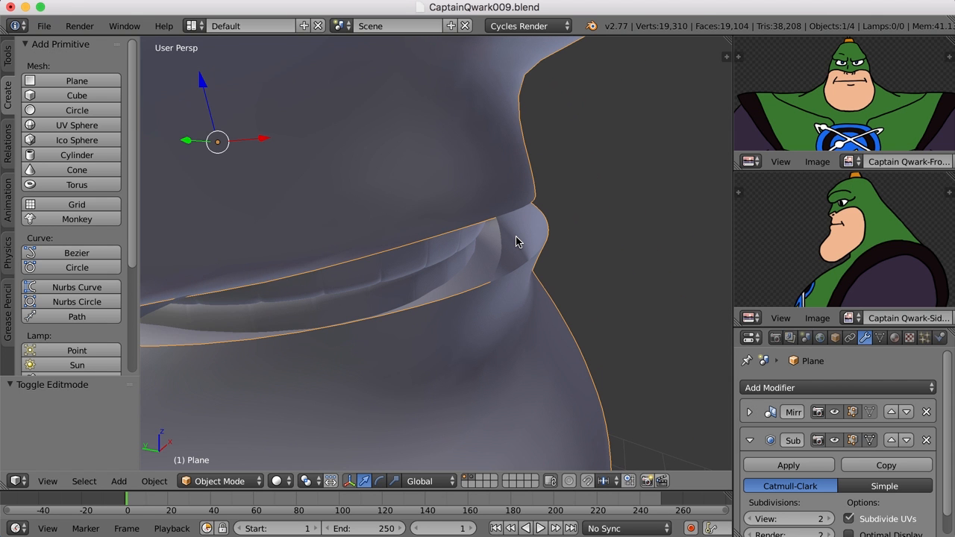
key("Tab")
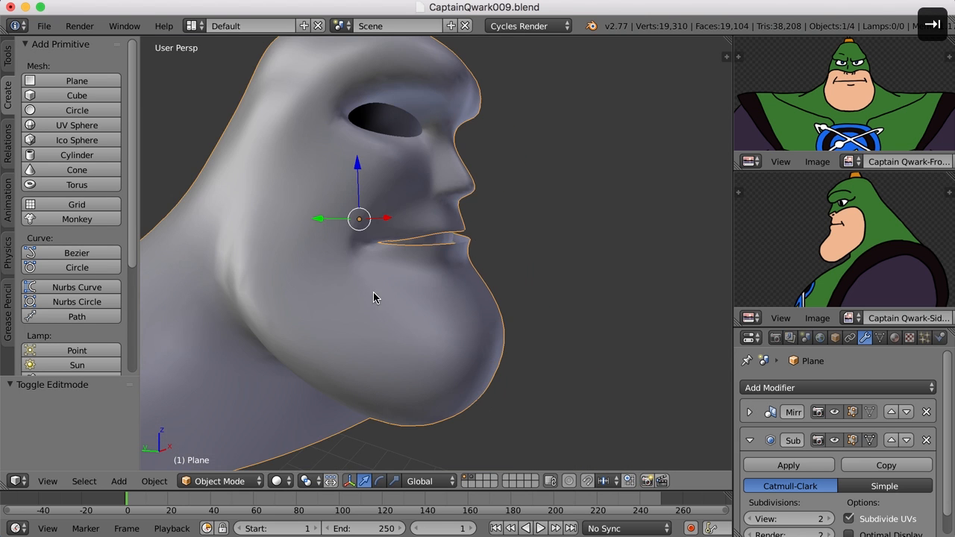
left_click_drag(373, 298, 421, 212)
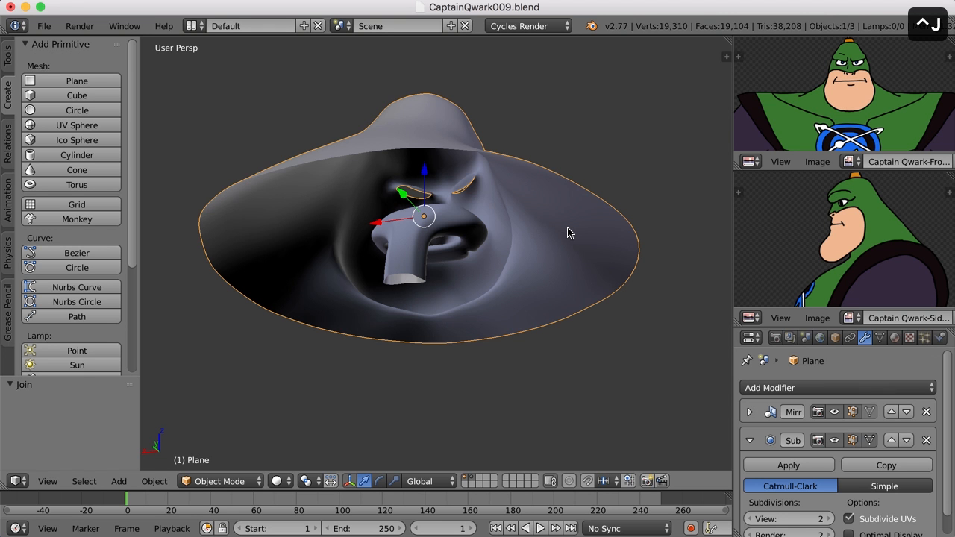
Bridge the mouth interior's rim loop to the head's lip opening with new faces
key("Tab")
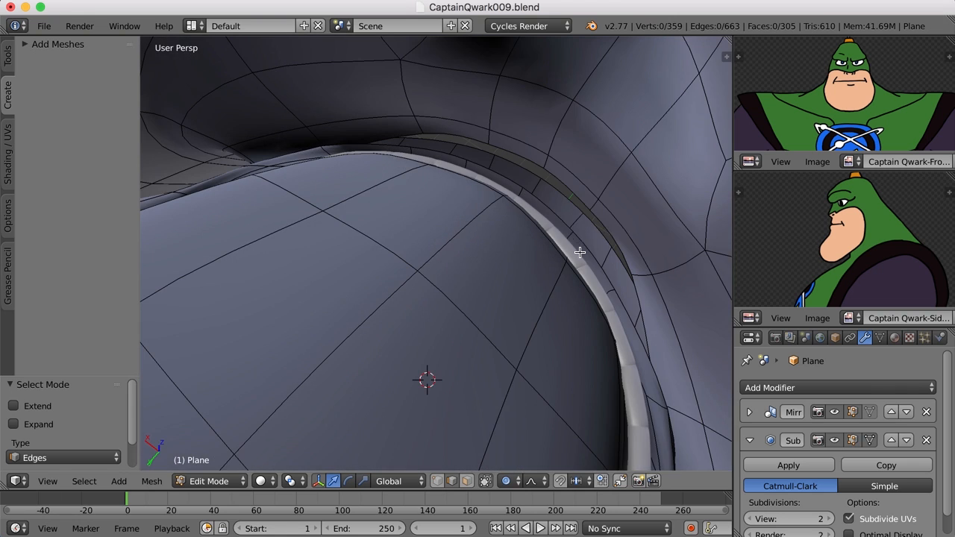
left_click(594, 256)
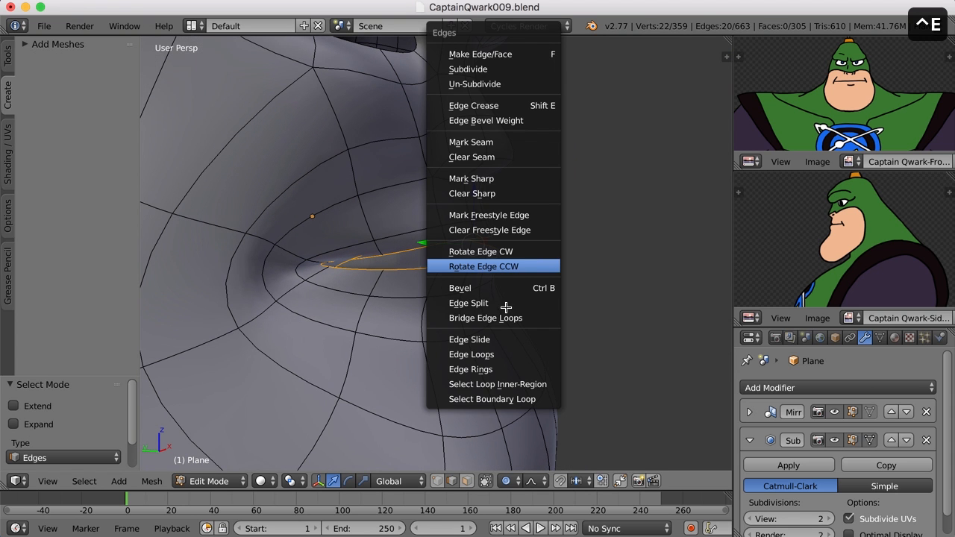
mouse_move(486, 318)
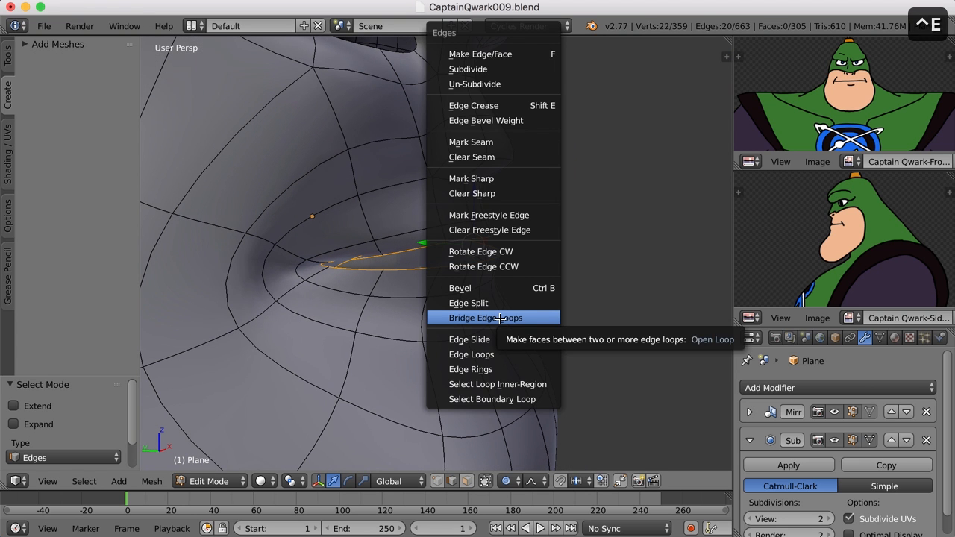
left_click(486, 318)
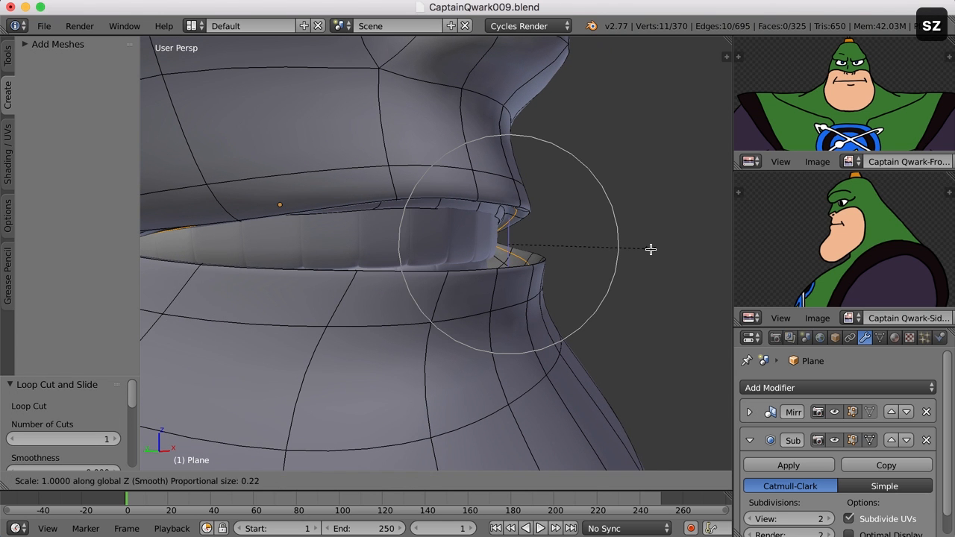
Scale the new bridge loop inward to tighten the lip-to-mouth transition, then work in Edge select
left_click(507, 480)
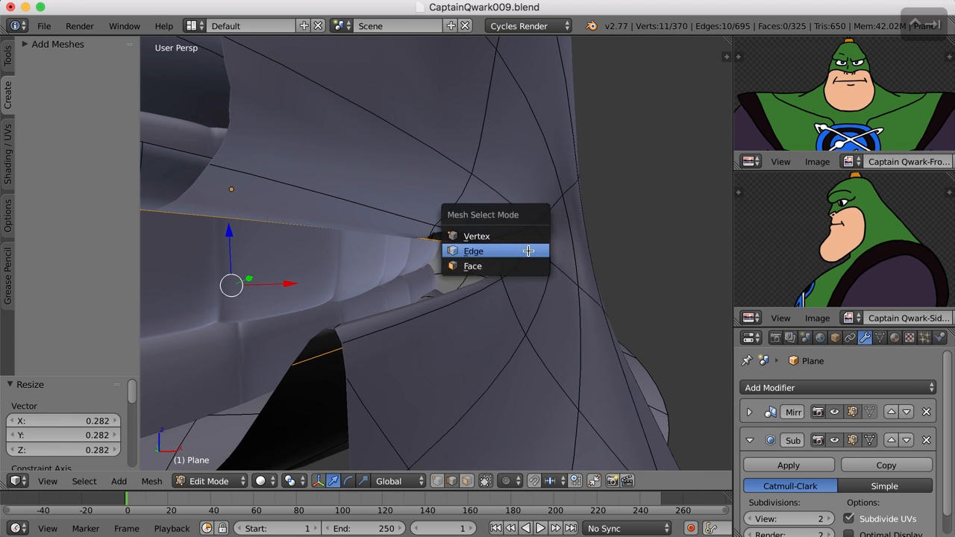
left_click(477, 235)
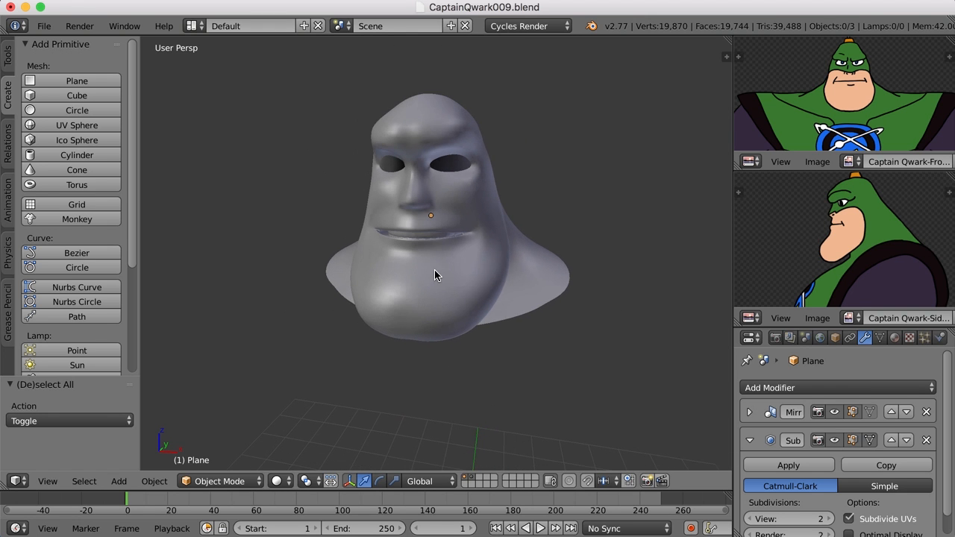
mouse_move(459, 176)
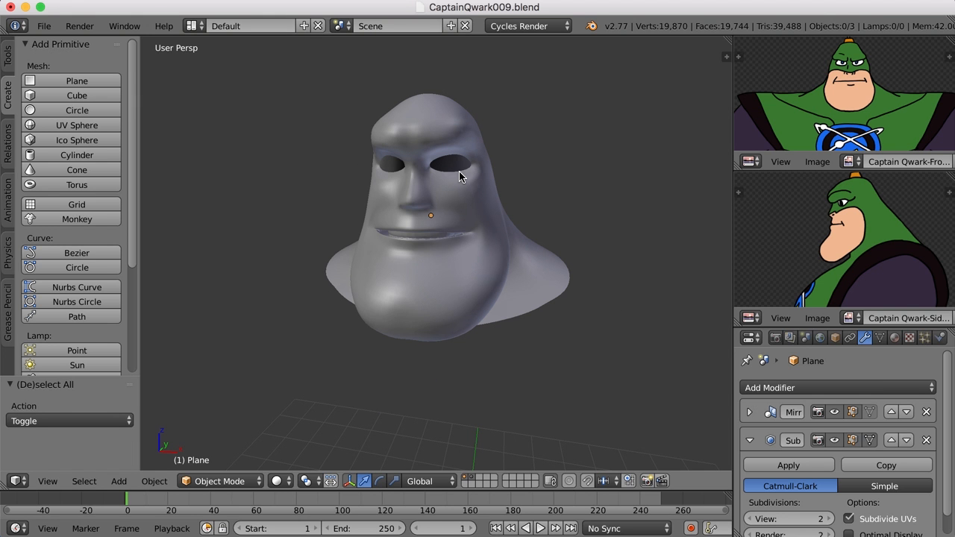
mouse_move(514, 266)
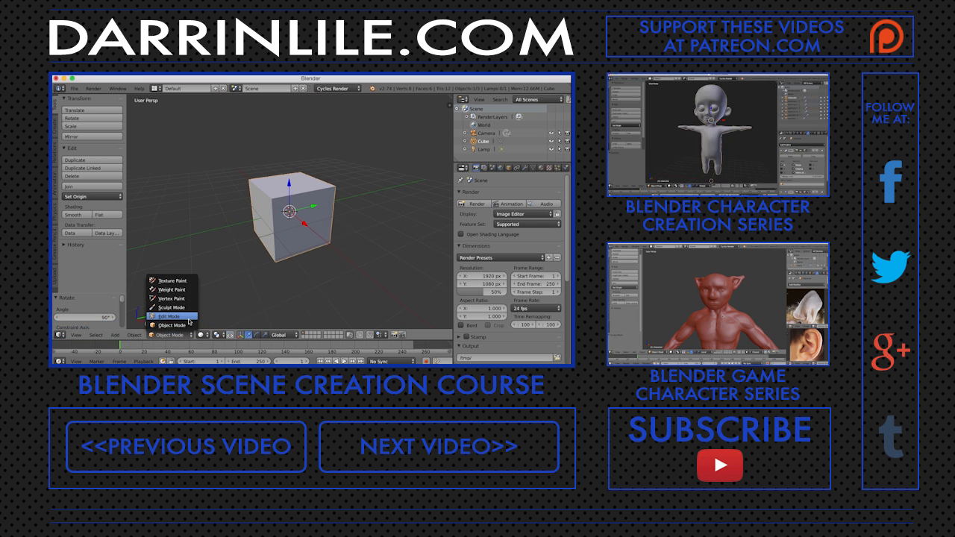
left_click(167, 315)
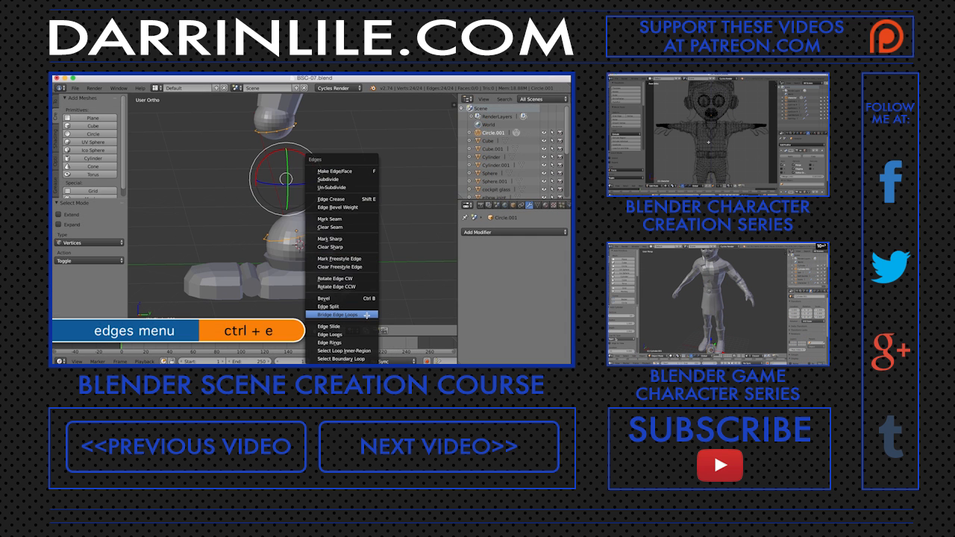
left_click(340, 313)
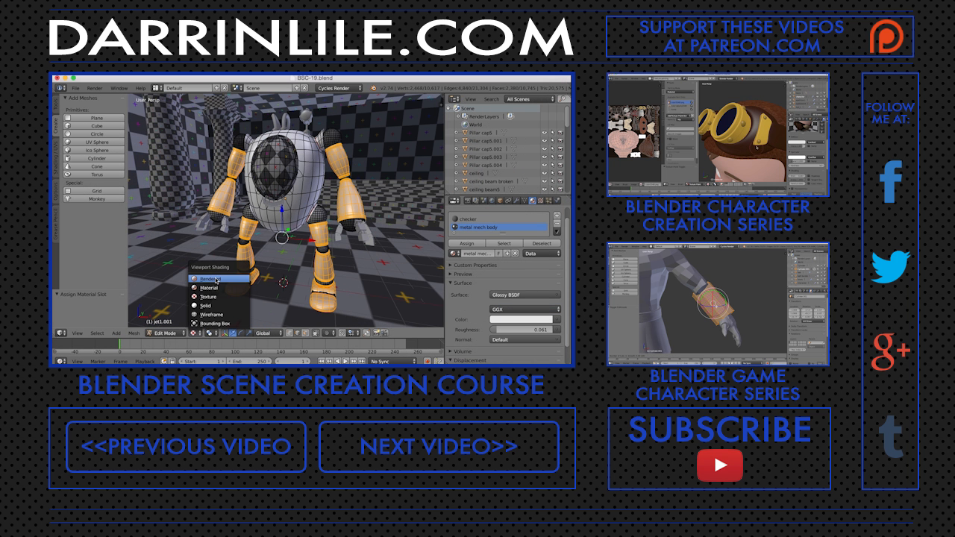
left_click(217, 279)
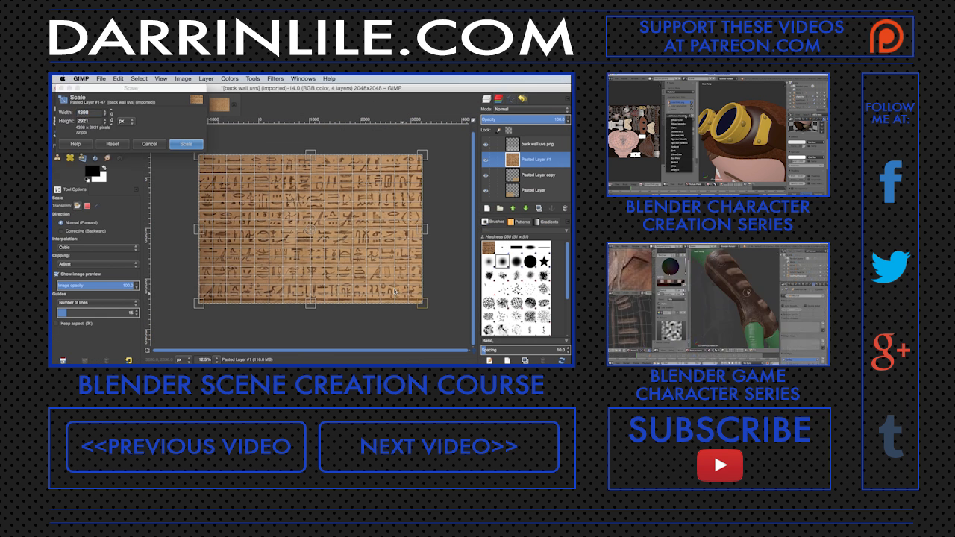
left_click(186, 143)
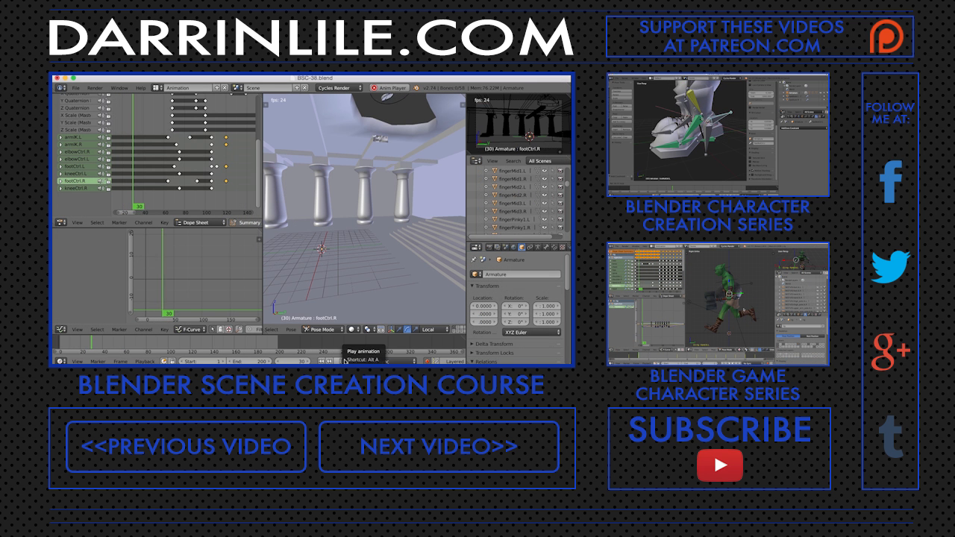
left_click(356, 352)
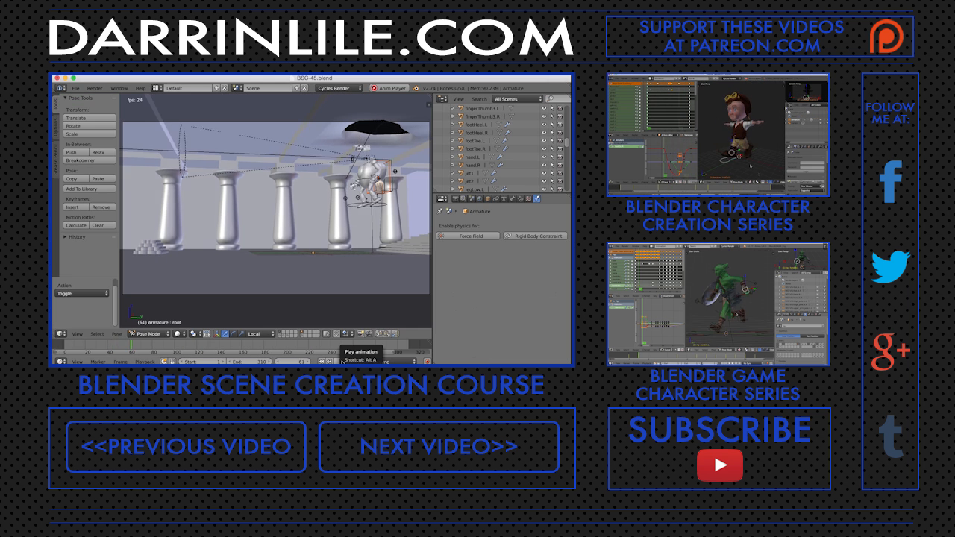
left_click(374, 352)
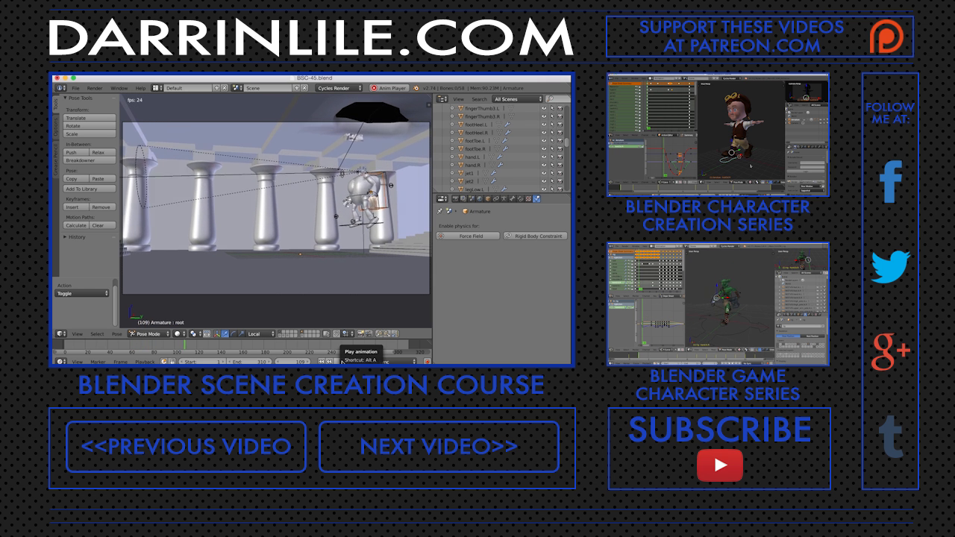